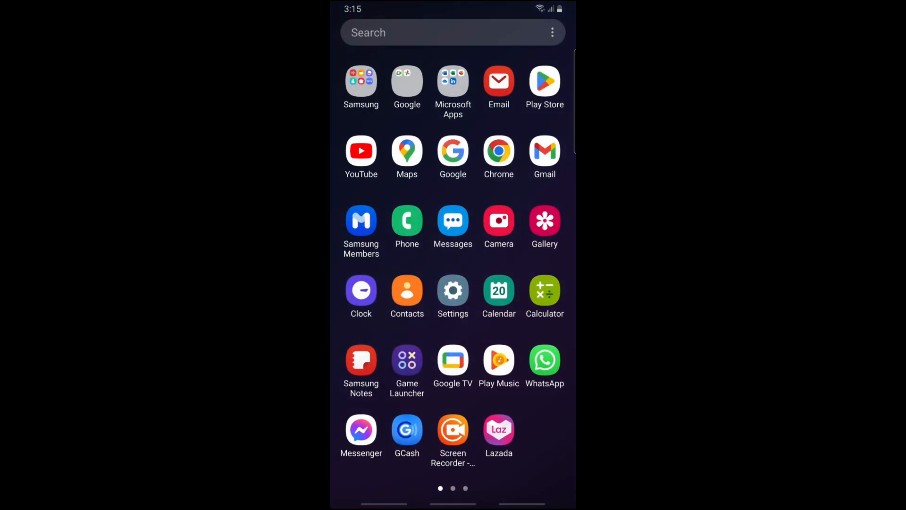
Step: Swipe to the app drawer's second page and launch Instagram
{"action": "scroll", "scroll_direction": "left", "scroll_amount": 3}
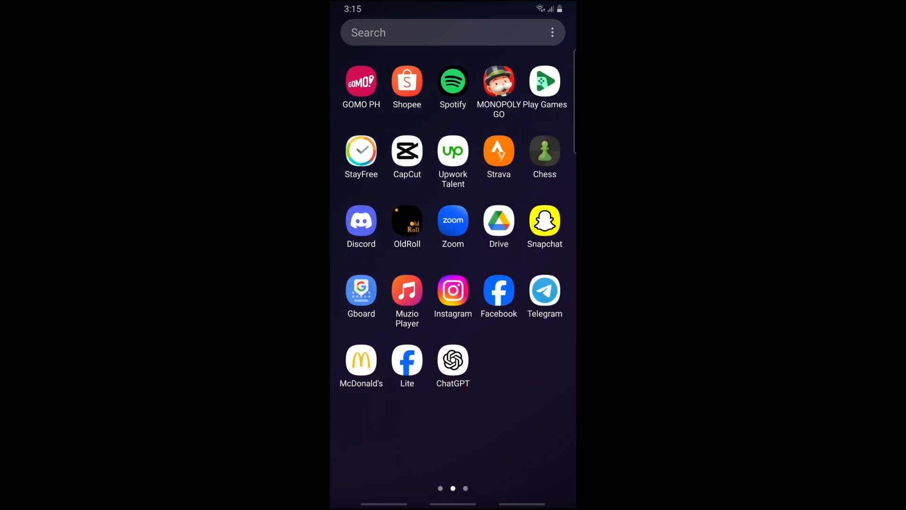
{"action": "left_click", "coordinate": [453, 290]}
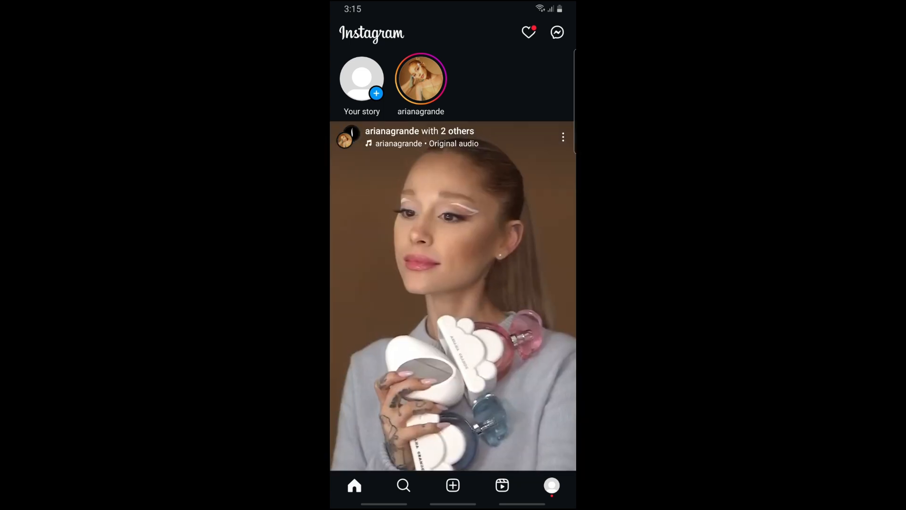
Step: From the how_to_video_tutorial profile menu, reach Accounts Center's password and security login list
{"action": "left_click", "coordinate": [551, 486]}
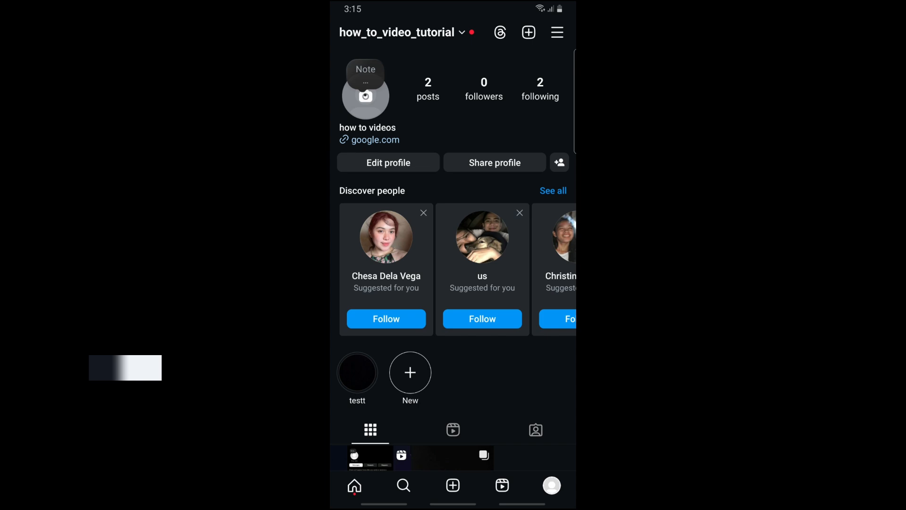
{"action": "left_click", "coordinate": [556, 32]}
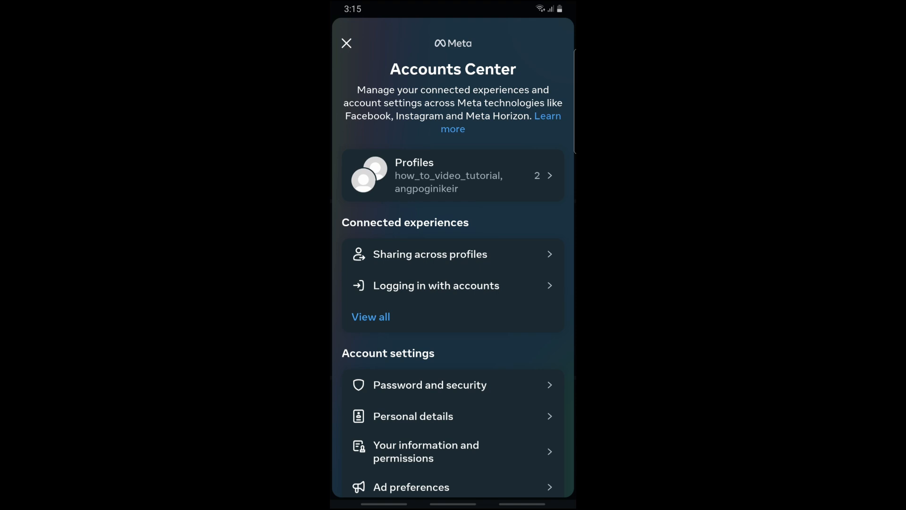
{"action": "left_click", "coordinate": [430, 385]}
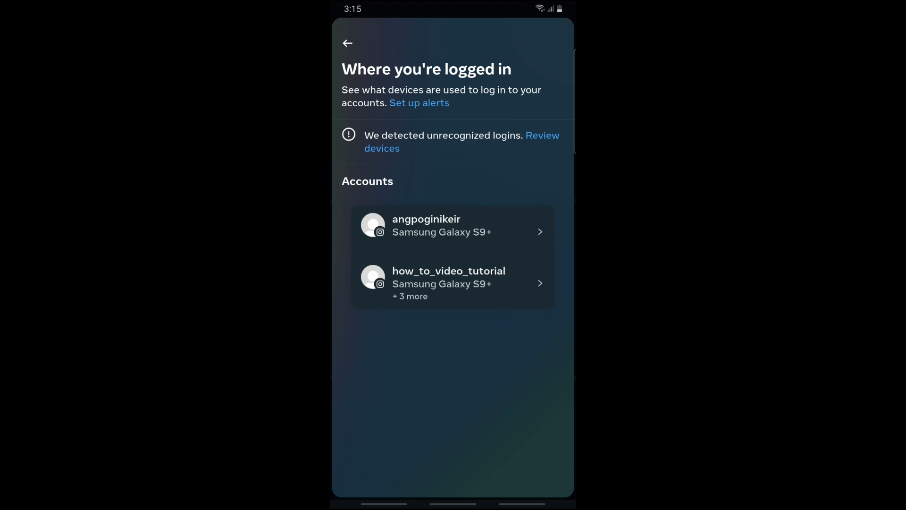
Step: Open the review of the three flagged unrecognized Android logins
{"action": "left_click", "coordinate": [461, 142]}
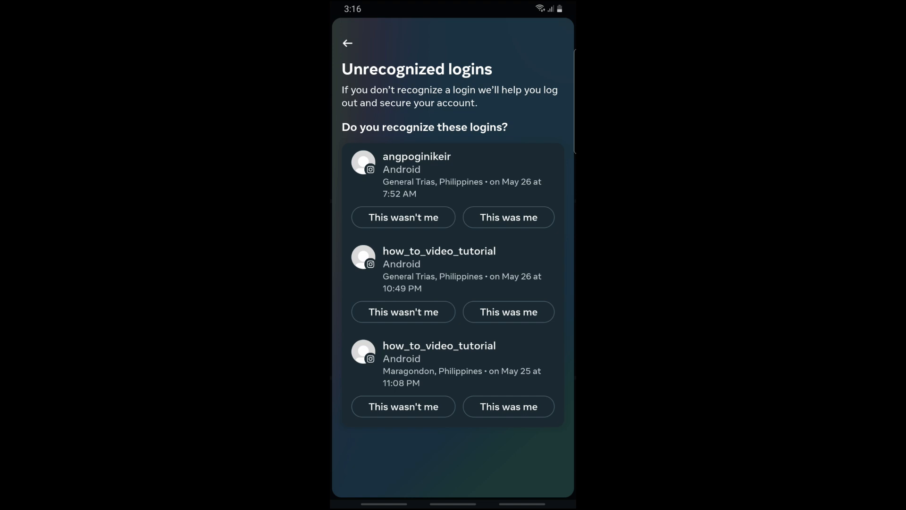
Step: Mark the Maragondon login as not yours and continue to Change password
{"action": "left_click", "coordinate": [404, 406]}
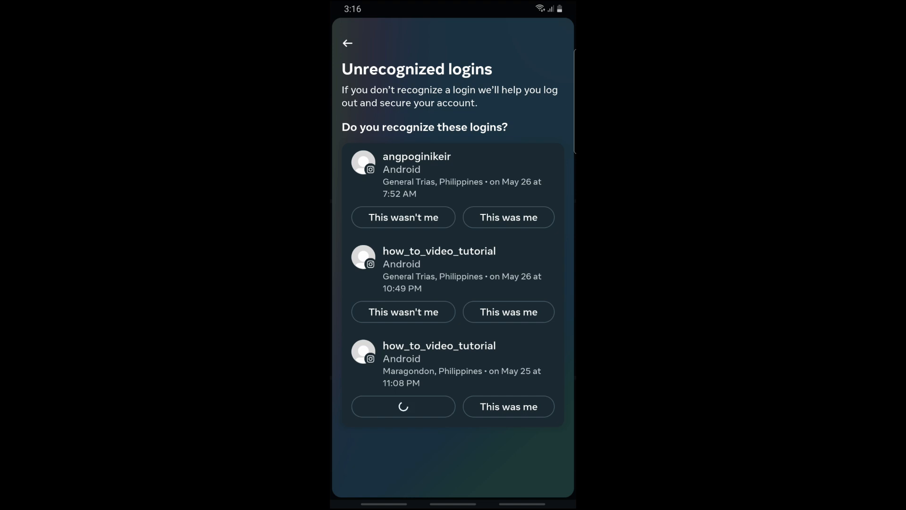
{"action": "left_click", "coordinate": [402, 407]}
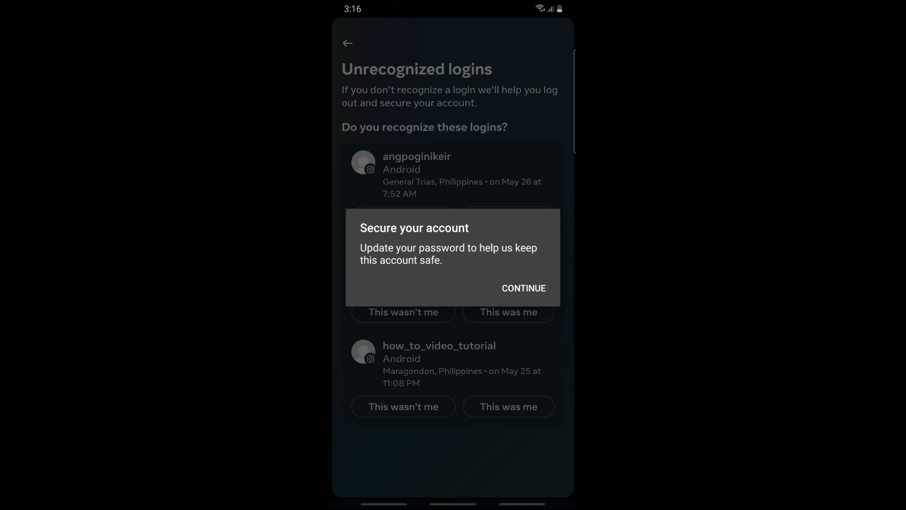
{"action": "left_click", "coordinate": [523, 288]}
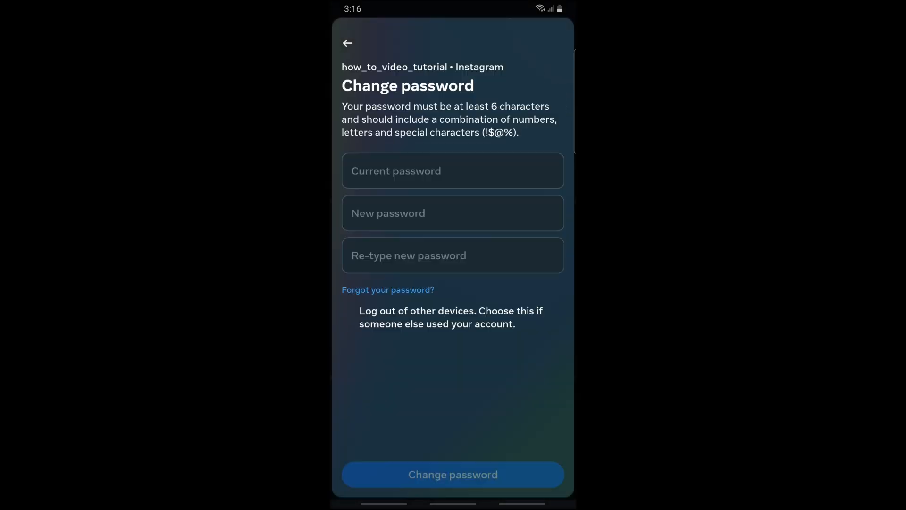
Step: Check 'Log out of other devices', then go back to Password and security
{"action": "left_click", "coordinate": [348, 309]}
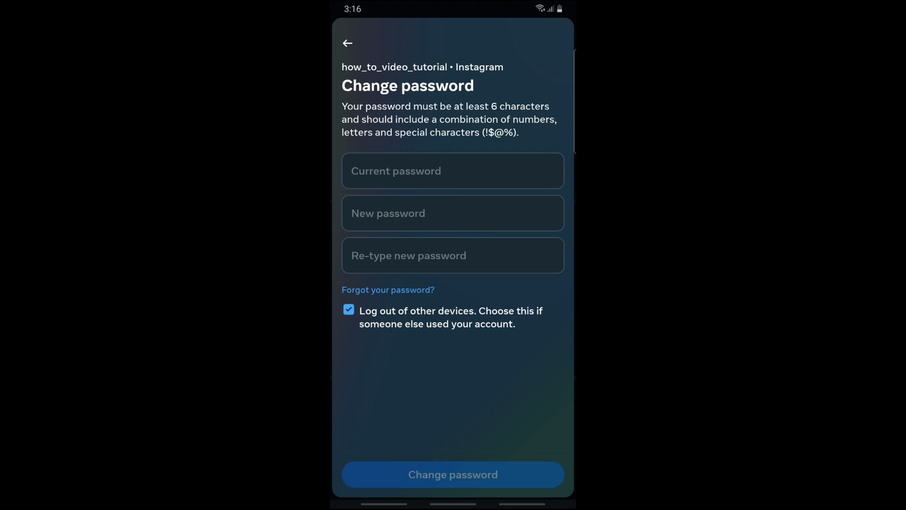
{"action": "left_click", "coordinate": [347, 43]}
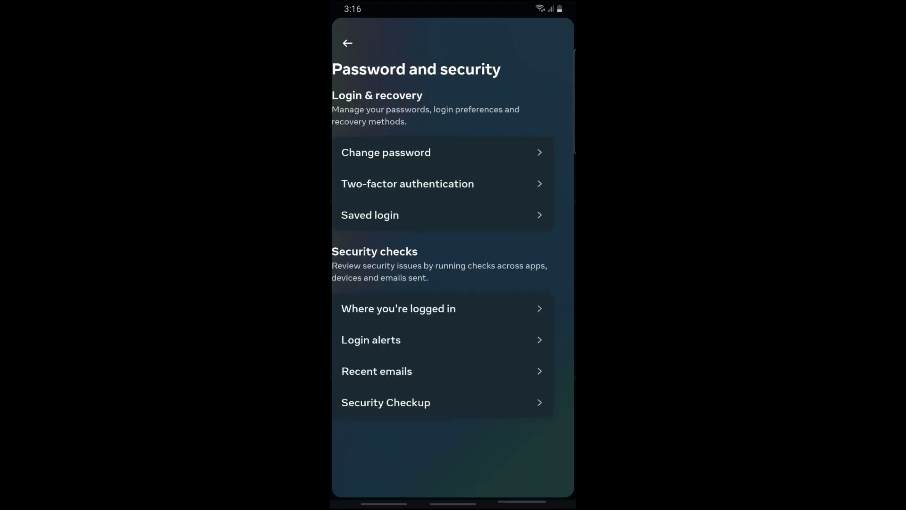